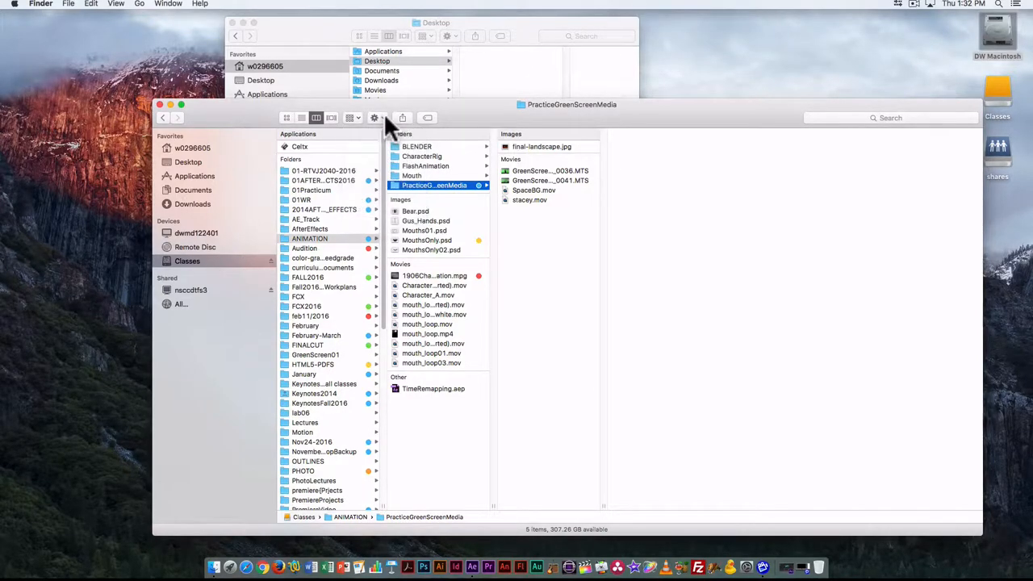
Show the Action menu for the PracticeGreenScreenMedia folder.
{"action": "left_click", "coordinate": [375, 116]}
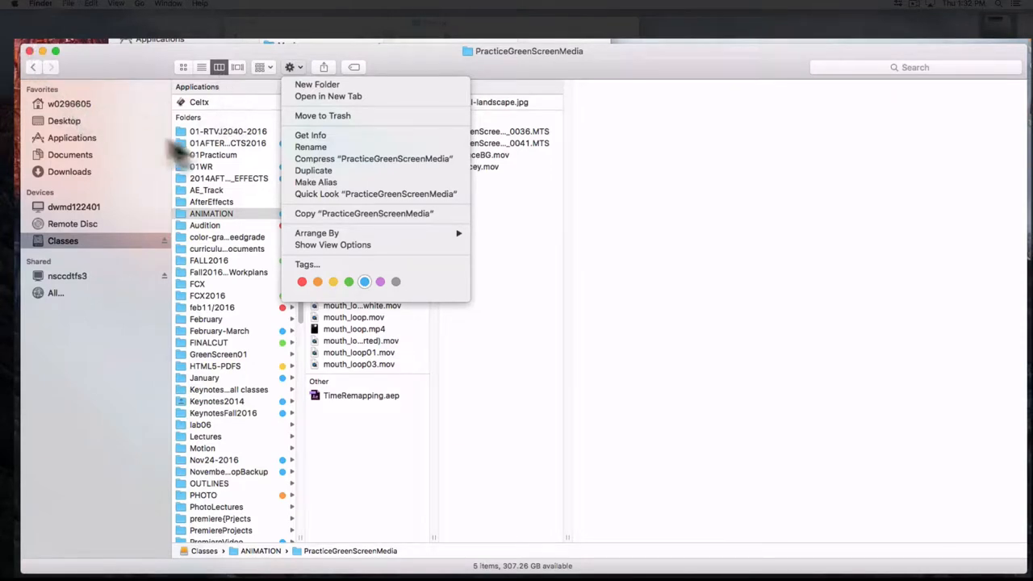
{"action": "mouse_move", "coordinate": [306, 50]}
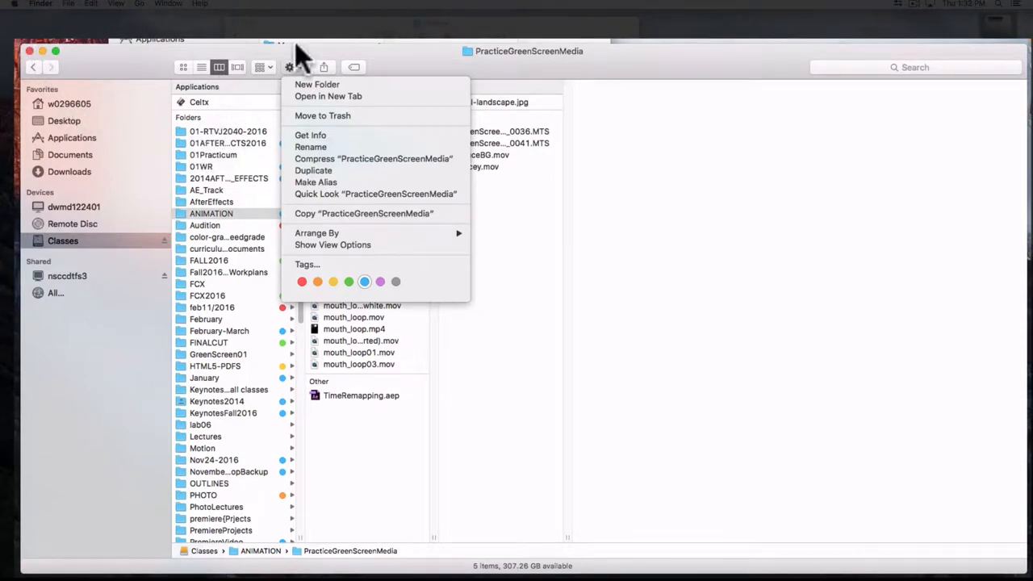
{"action": "mouse_move", "coordinate": [307, 81]}
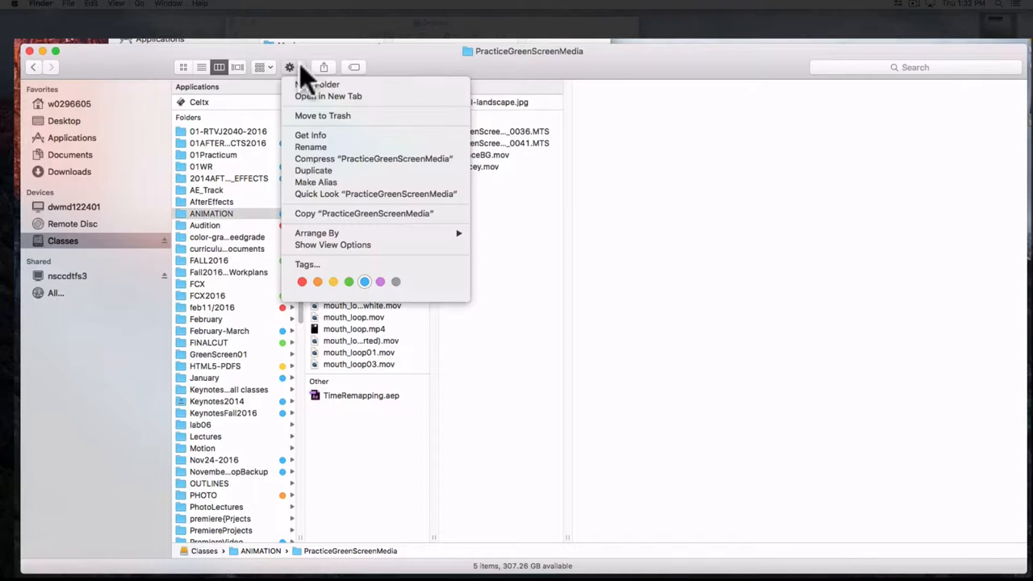
{"action": "mouse_move", "coordinate": [336, 232]}
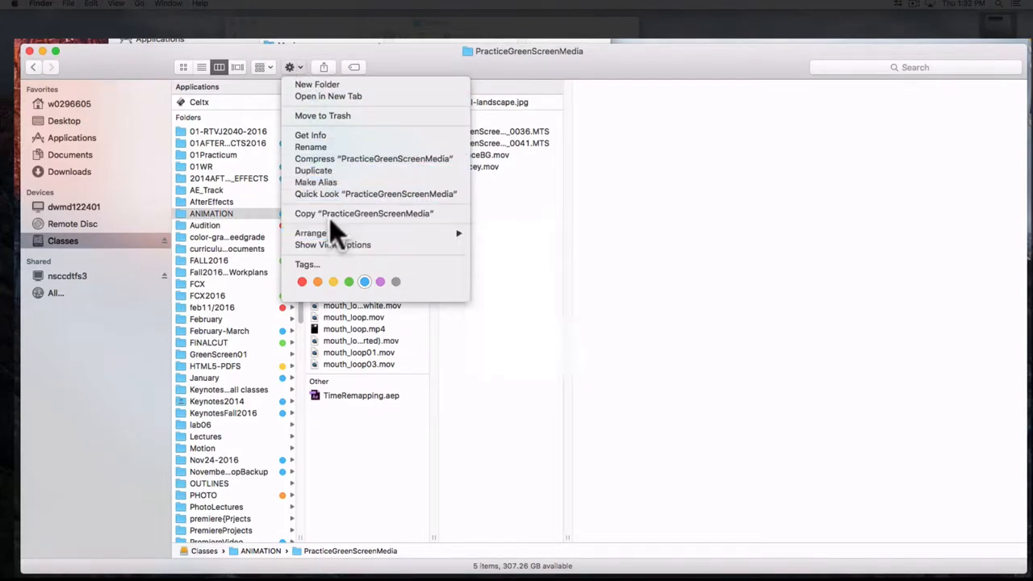
{"action": "mouse_move", "coordinate": [328, 97]}
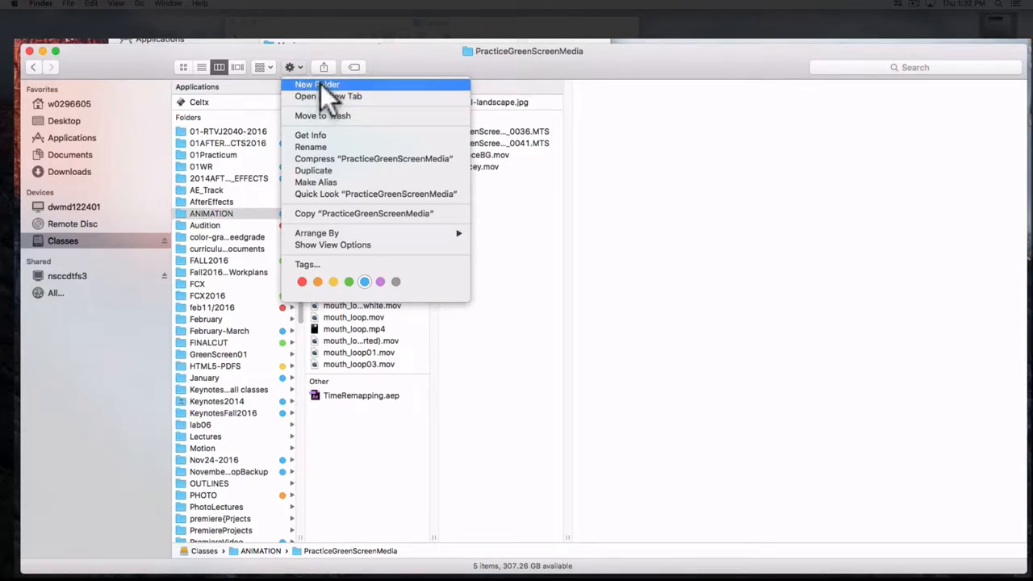
Create a new folder inside PracticeGreenScreenMedia and name it 'test'.
{"action": "left_click", "coordinate": [317, 84]}
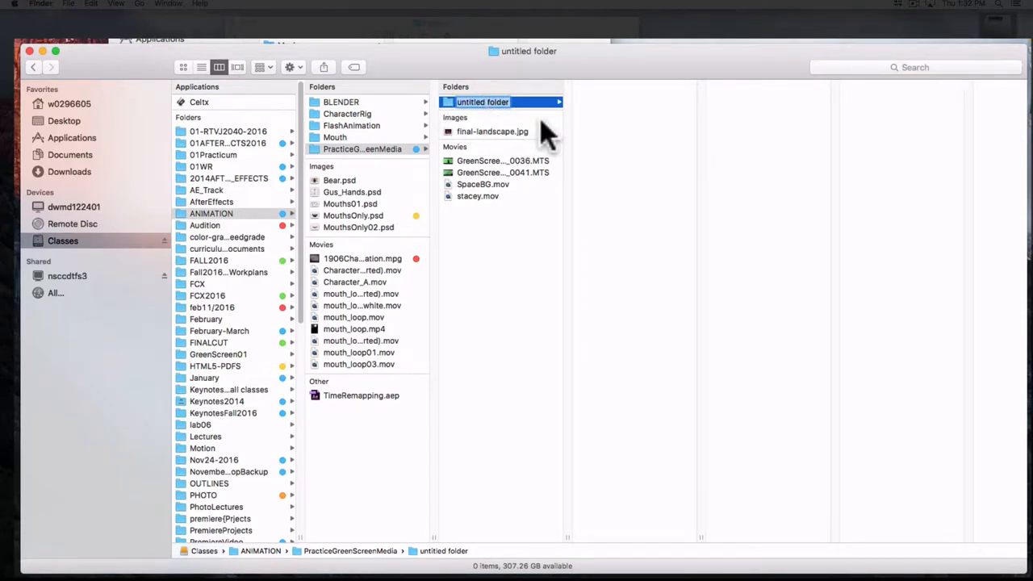
{"action": "type", "text": "test"}
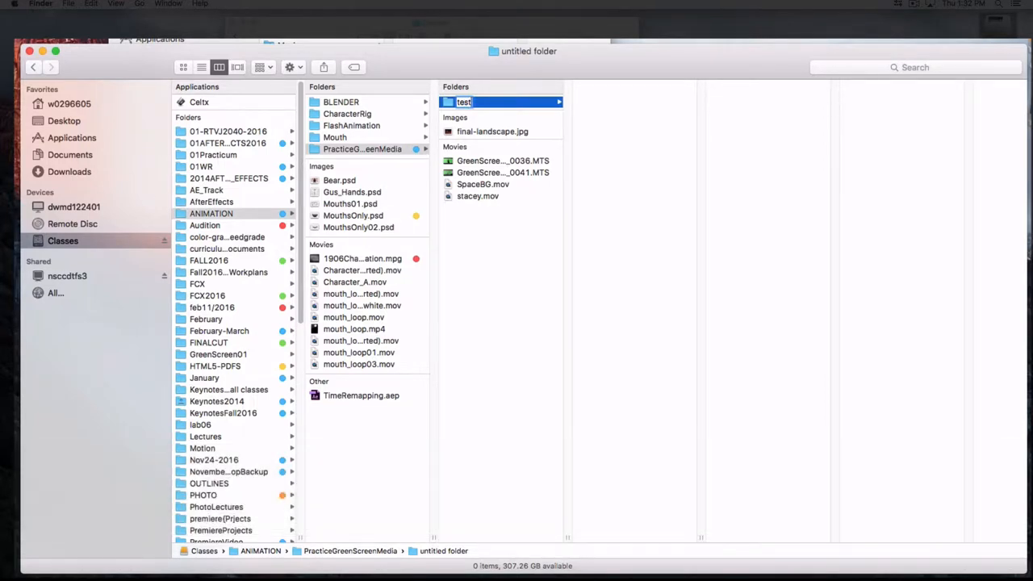
{"action": "mouse_move", "coordinate": [510, 116]}
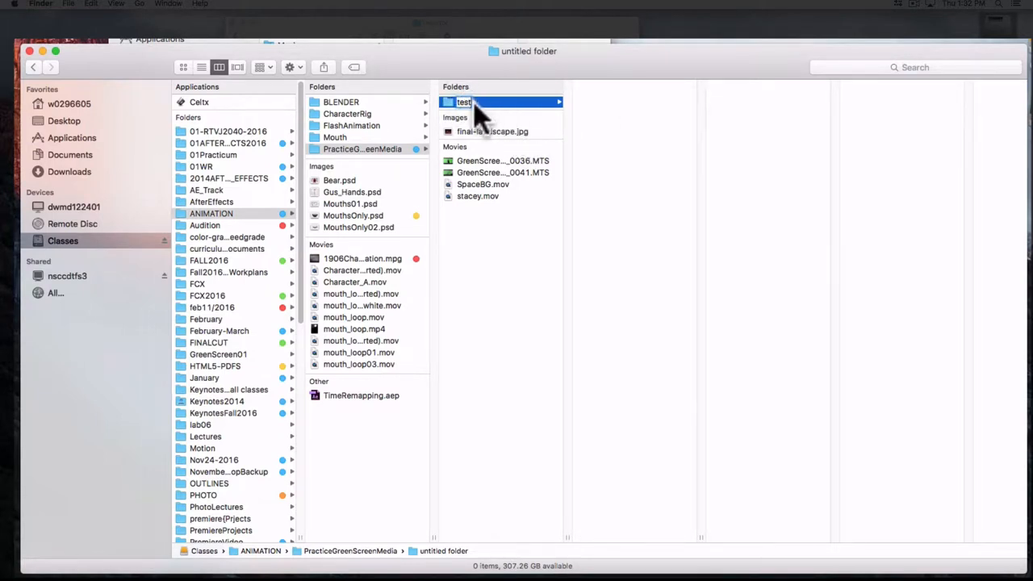
{"action": "mouse_move", "coordinate": [504, 116]}
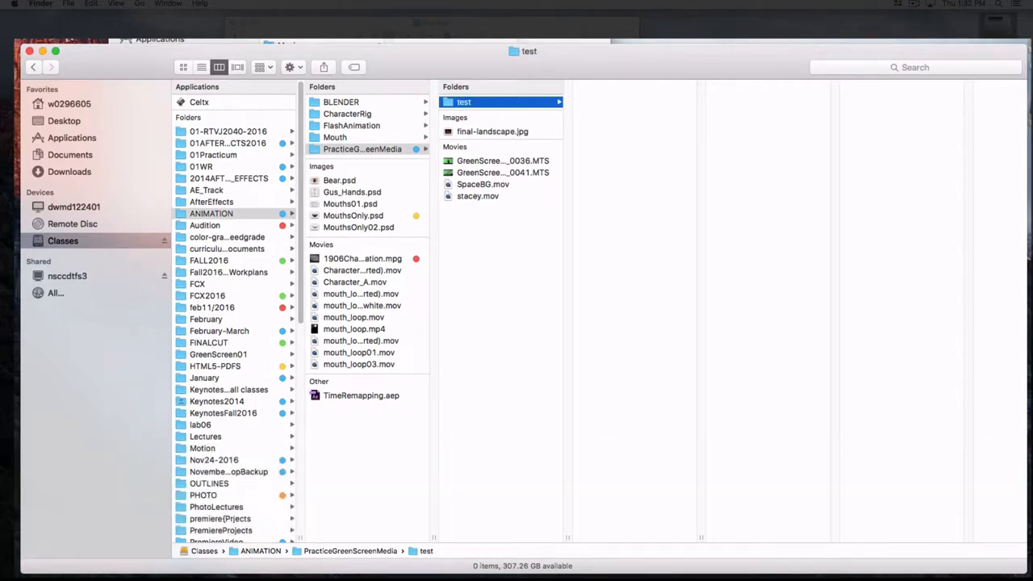
{"action": "mouse_move", "coordinate": [557, 137]}
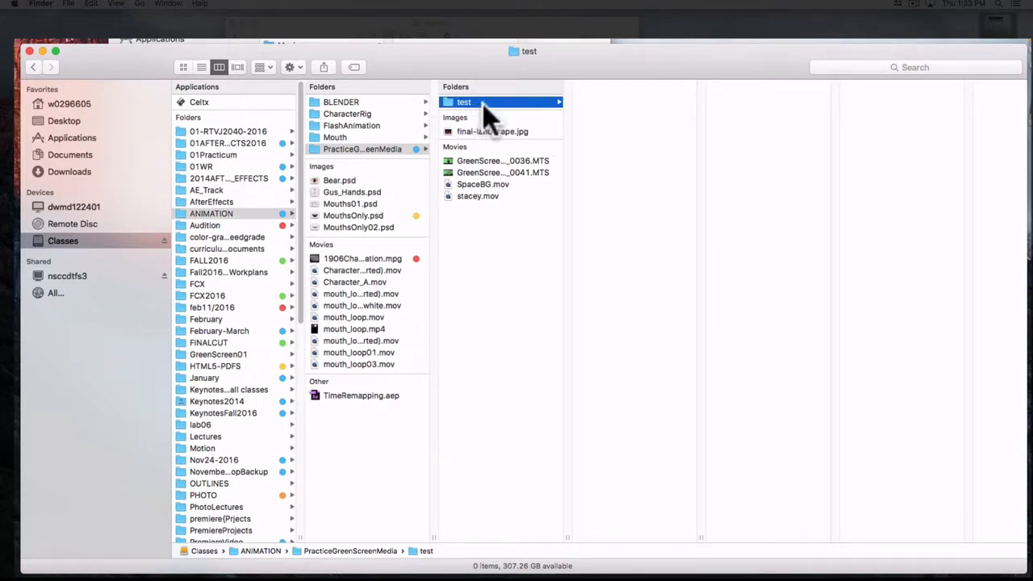
Rename the 'test' folder to 'NewTest' and select it for a new subfolder.
{"action": "double_click", "coordinate": [465, 101]}
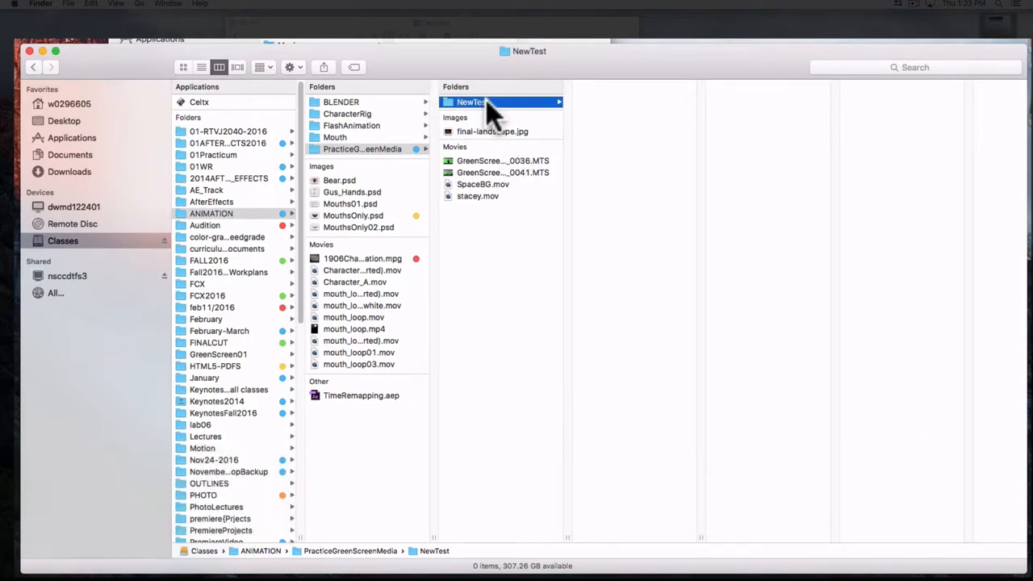
{"action": "key", "text": "Return"}
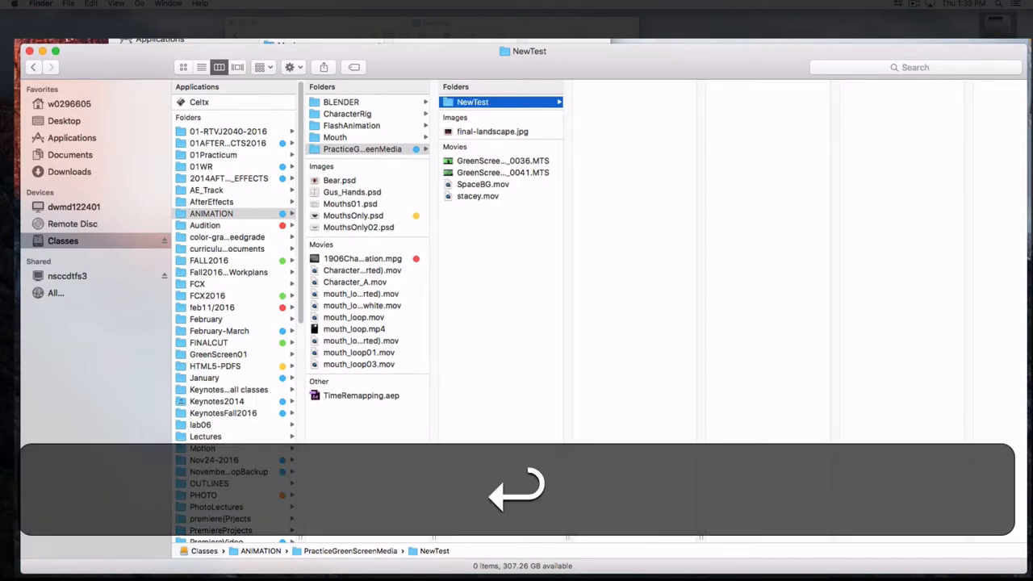
{"action": "left_click", "coordinate": [289, 68]}
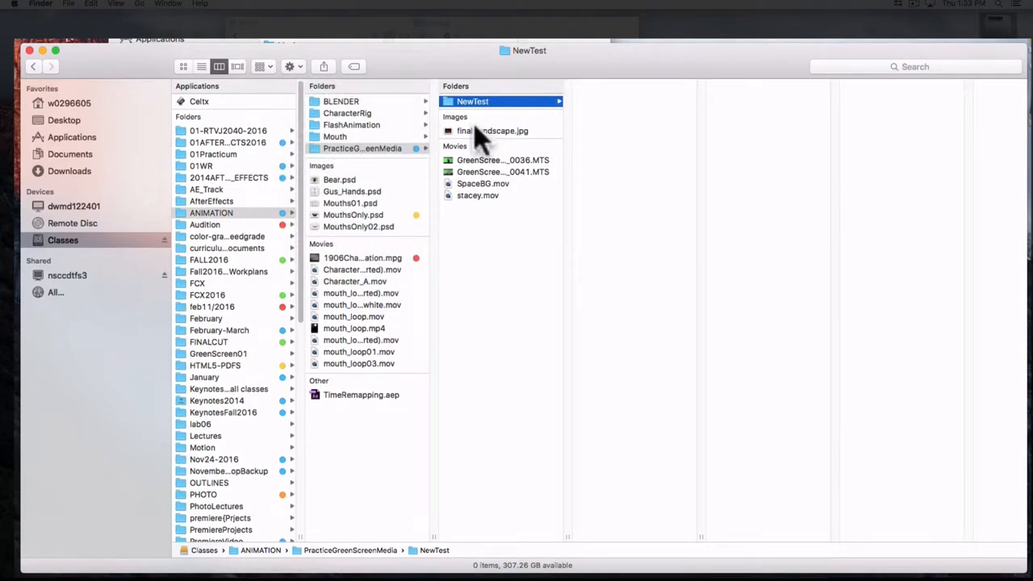
{"action": "mouse_move", "coordinate": [460, 78]}
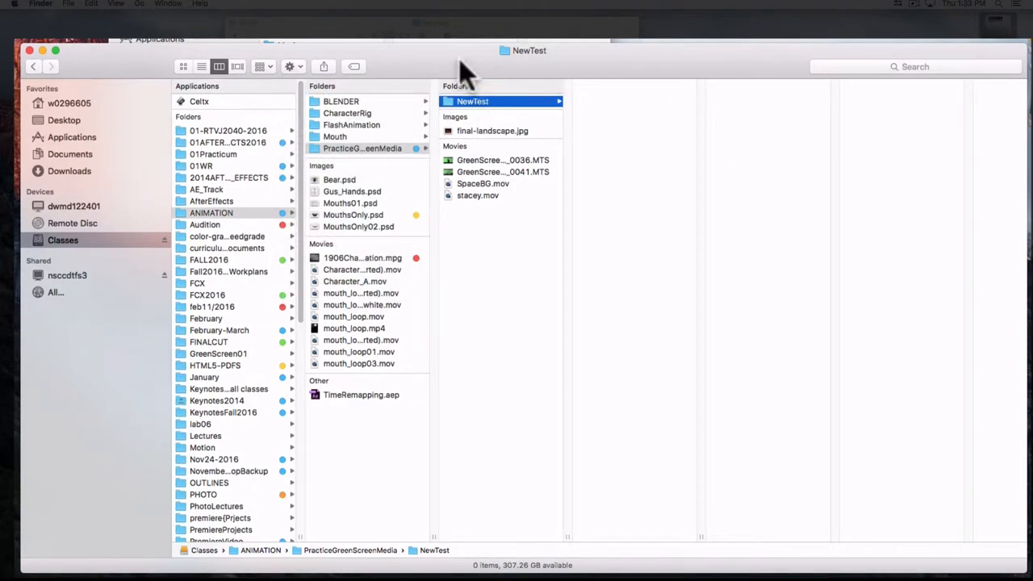
{"action": "mouse_move", "coordinate": [524, 191]}
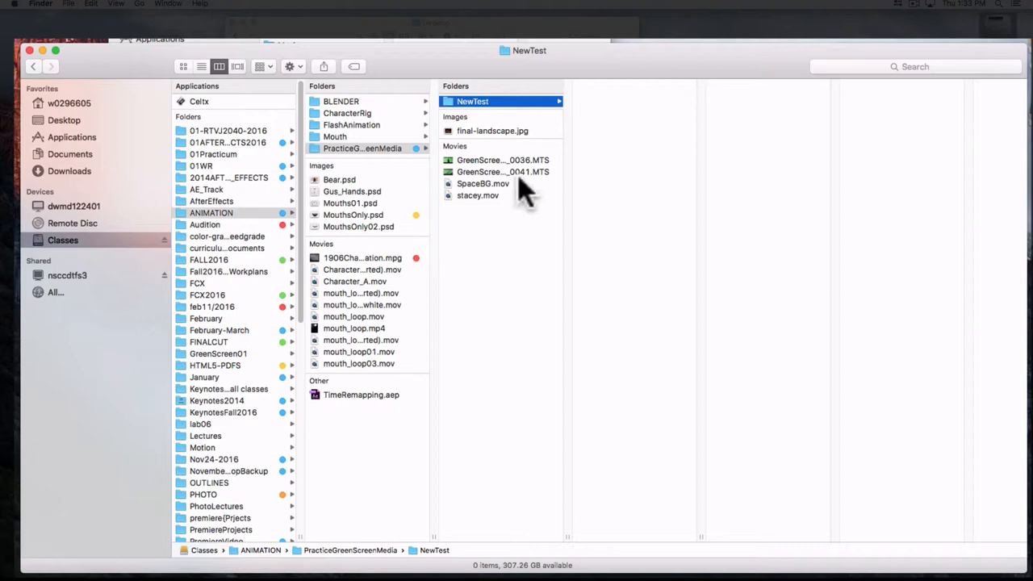
{"action": "mouse_move", "coordinate": [540, 185]}
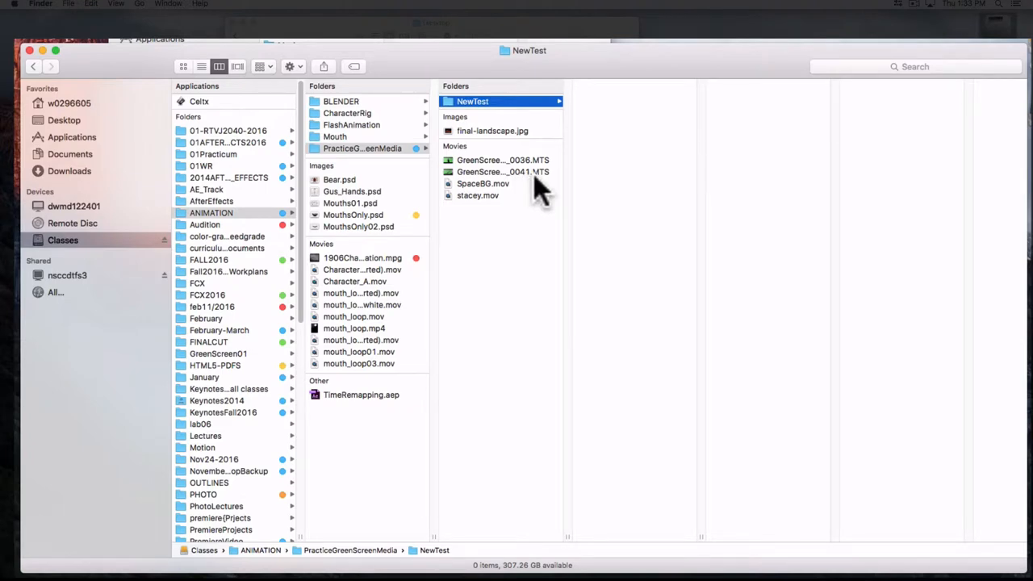
{"action": "key", "text": "cmd+n"}
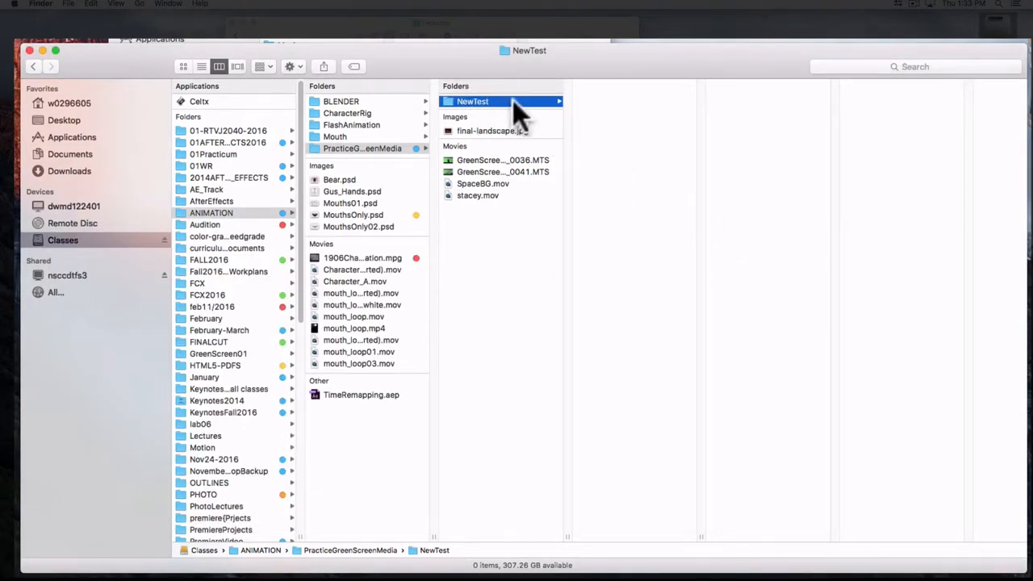
{"action": "mouse_move", "coordinate": [578, 177]}
{"action": "type", "text": "A"}
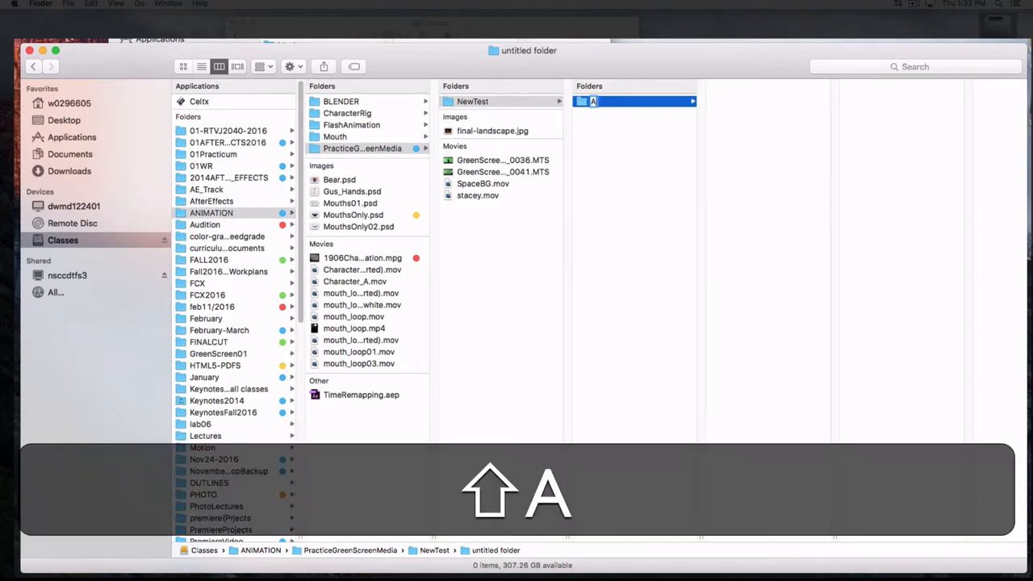
Name the new subfolder inside NewTest 'AnotherExample'.
{"action": "type", "text": "notherExample"}
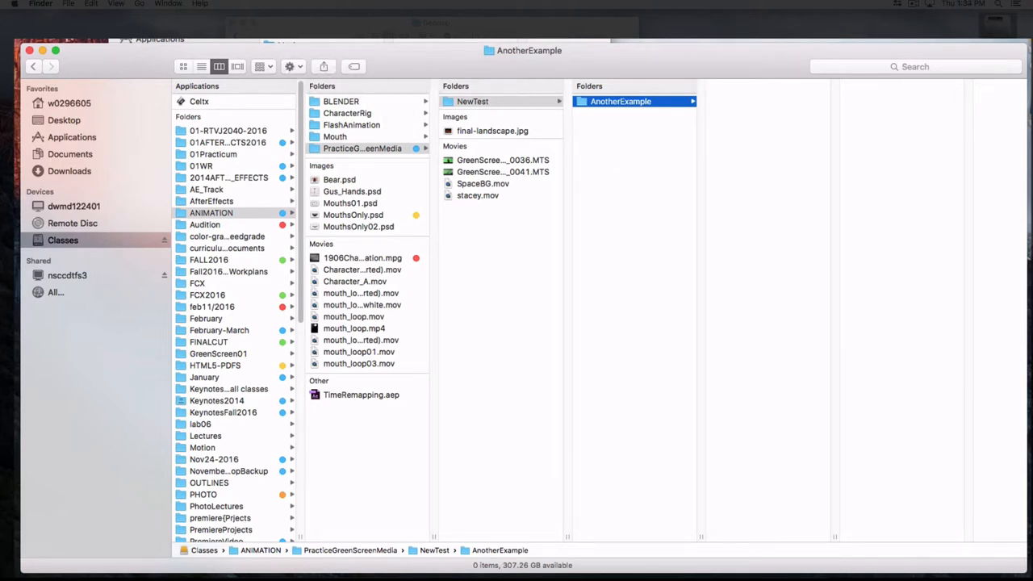
{"action": "mouse_move", "coordinate": [310, 78]}
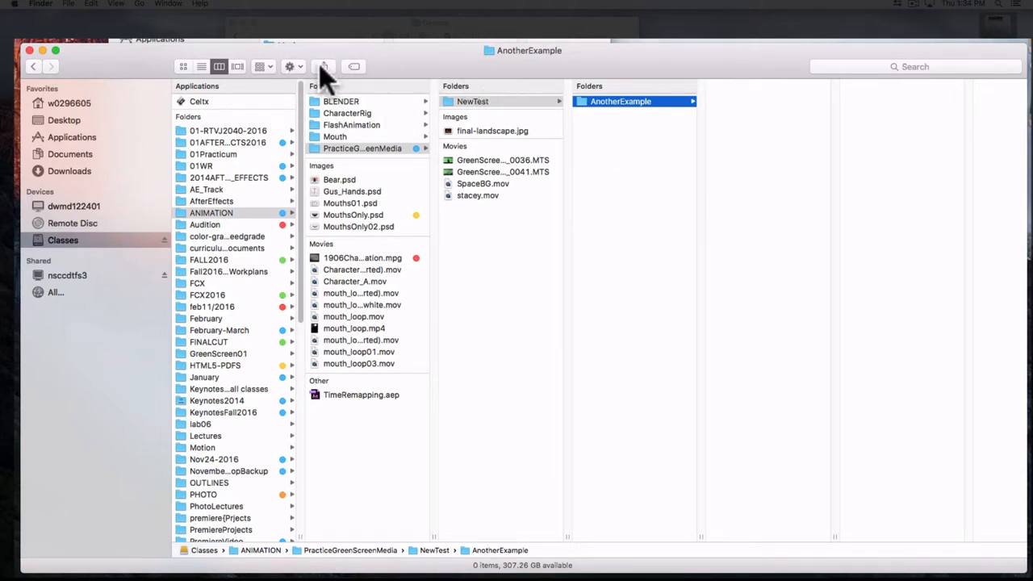
{"action": "mouse_move", "coordinate": [337, 81]}
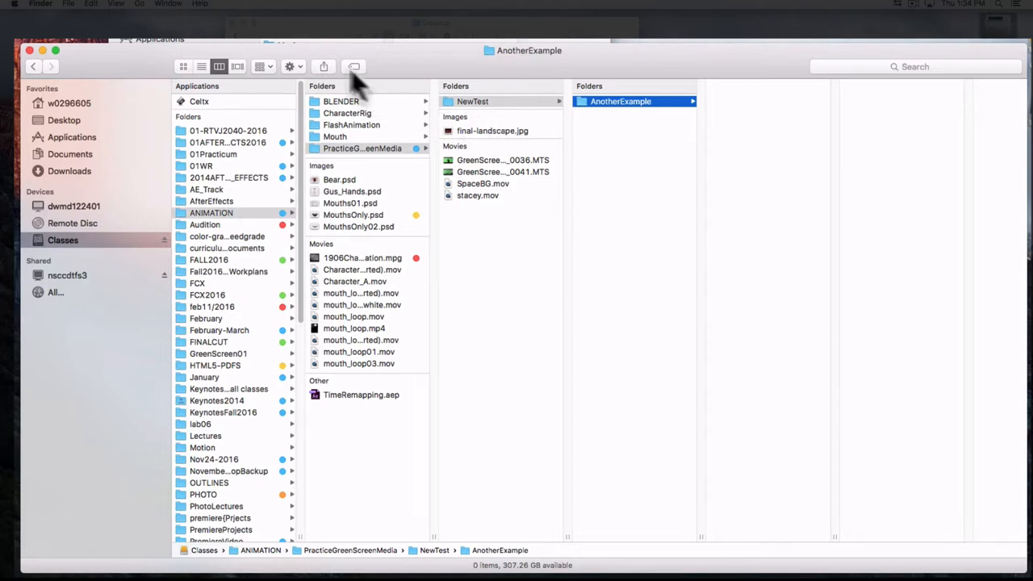
{"action": "mouse_move", "coordinate": [470, 139]}
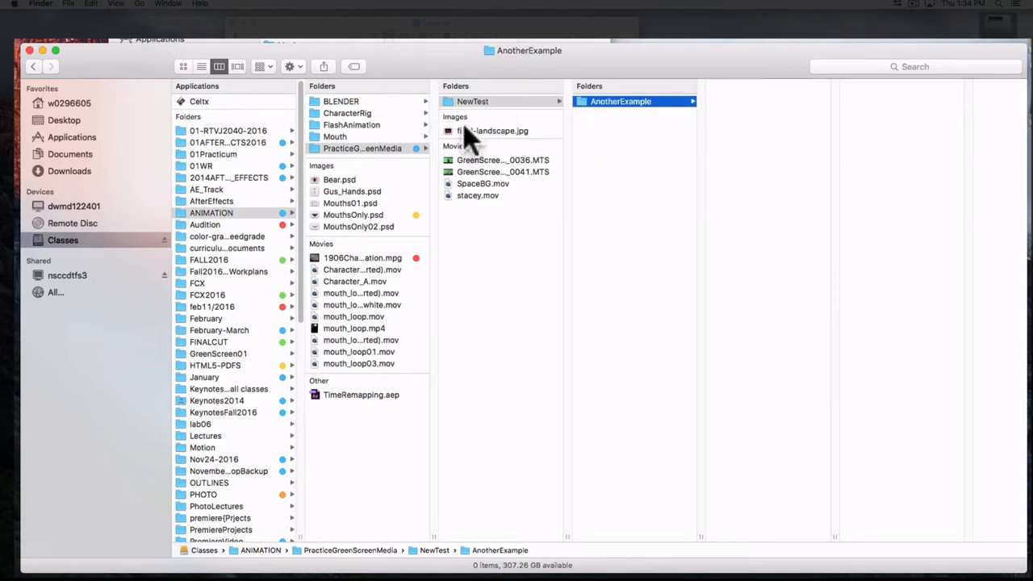
Select final-landscape.jpg and show its Share menu options.
{"action": "left_click", "coordinate": [489, 129]}
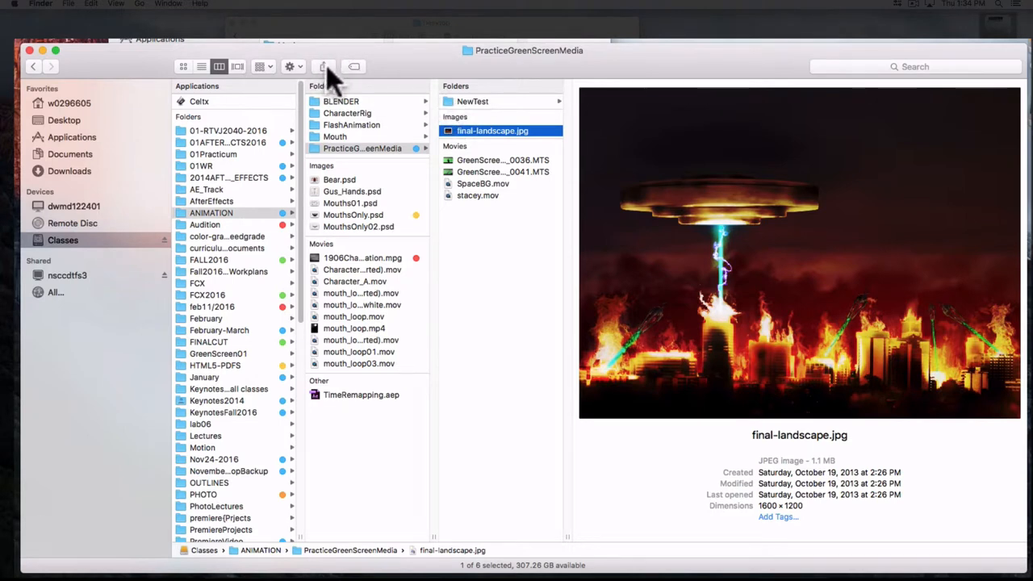
{"action": "left_click", "coordinate": [322, 66]}
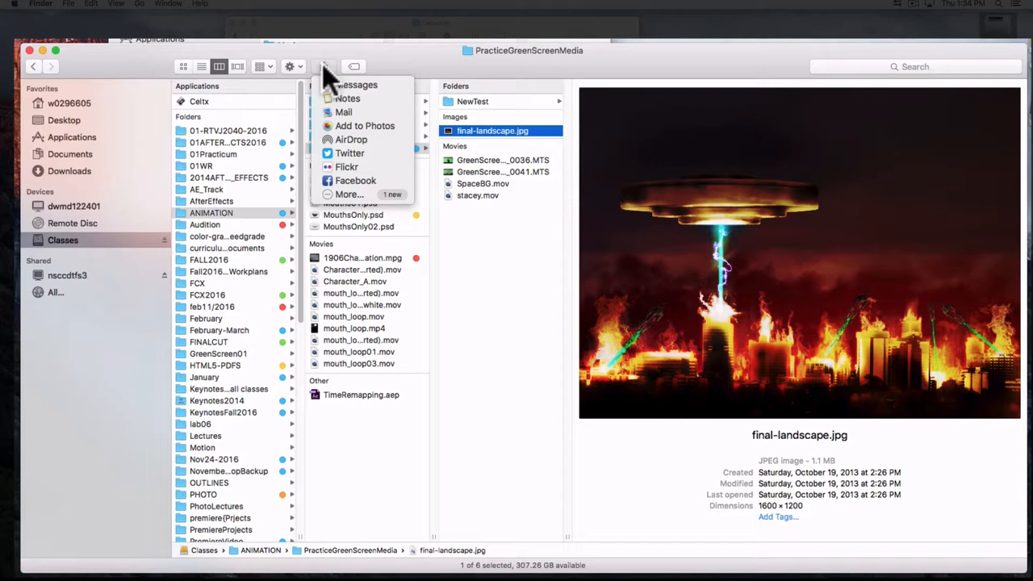
{"action": "mouse_move", "coordinate": [355, 83]}
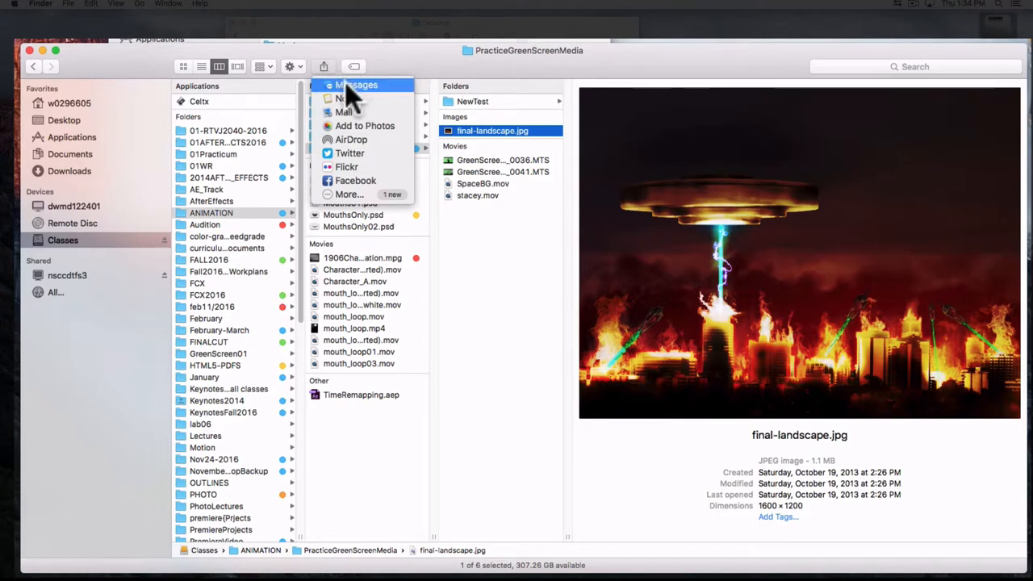
{"action": "mouse_move", "coordinate": [372, 100]}
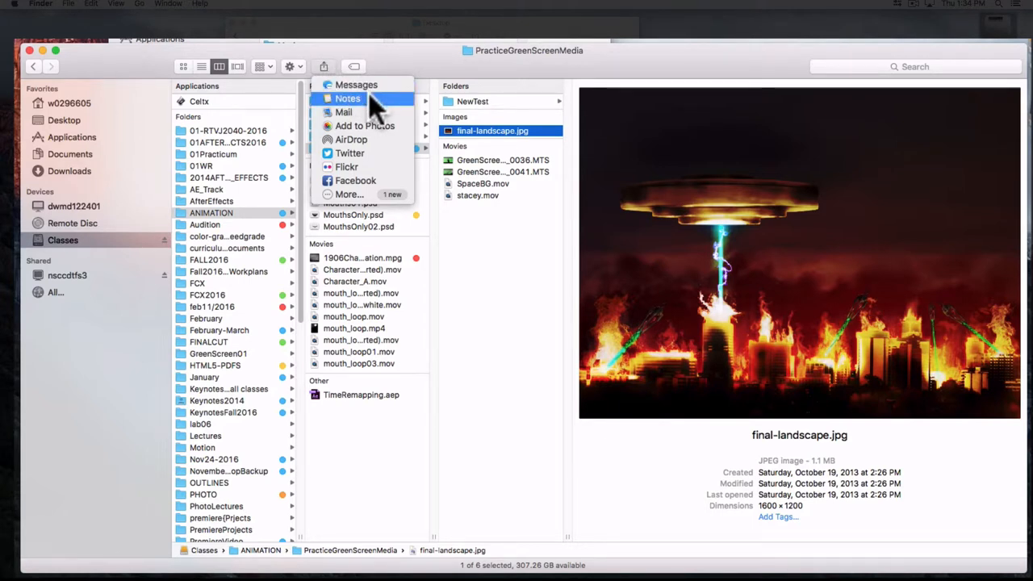
{"action": "mouse_move", "coordinate": [347, 153]}
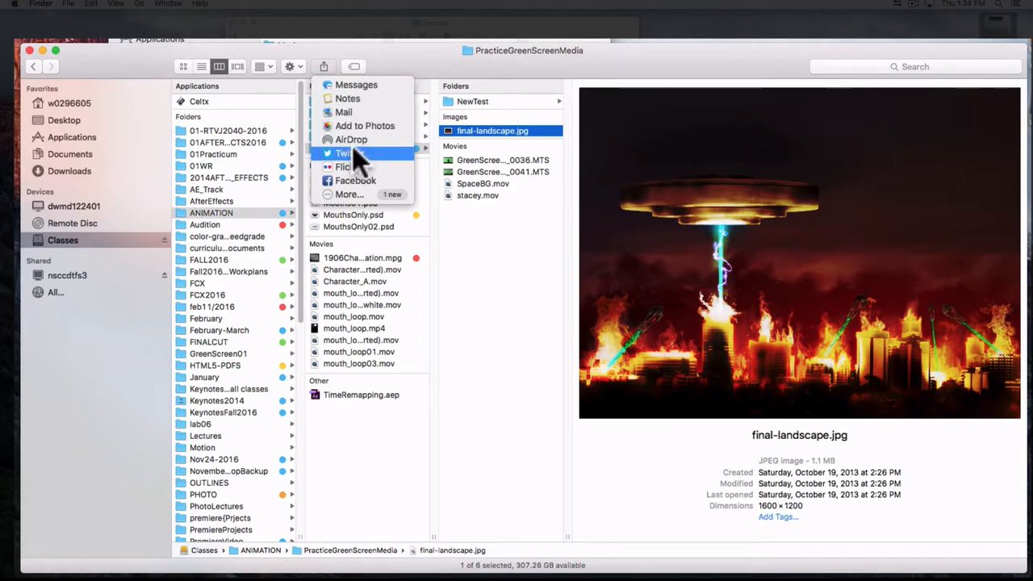
{"action": "mouse_move", "coordinate": [363, 139]}
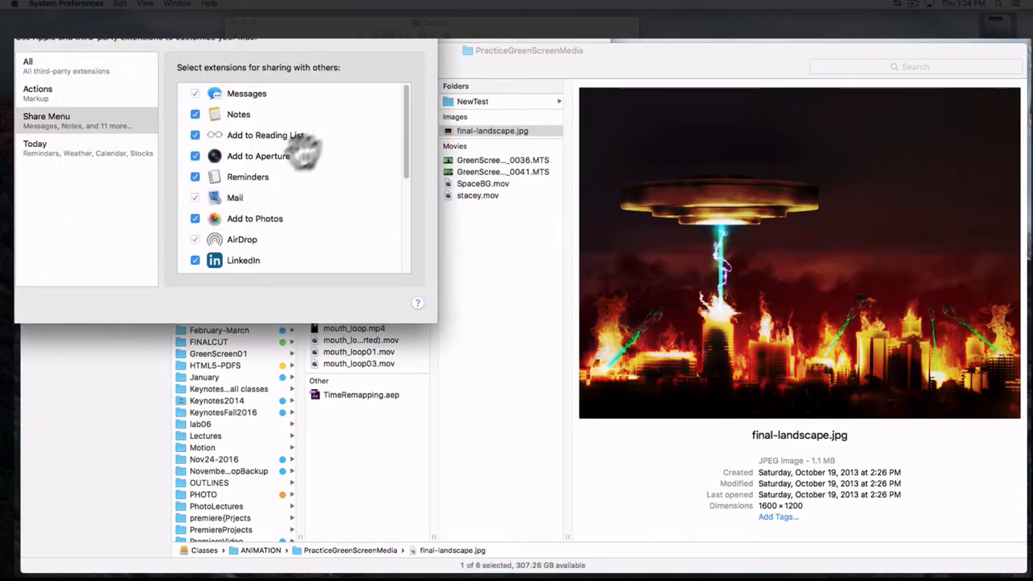
{"action": "mouse_move", "coordinate": [407, 148]}
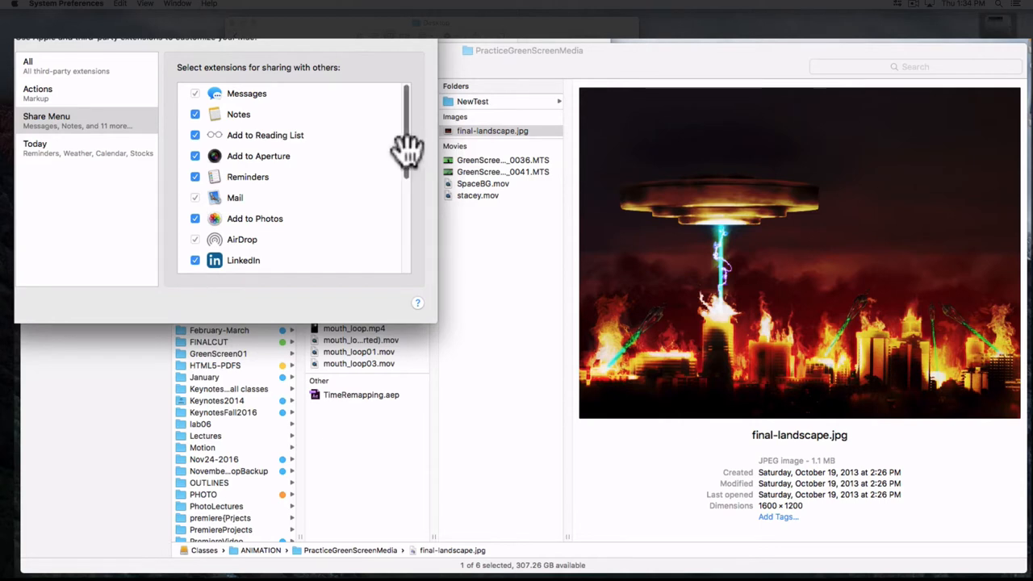
{"action": "mouse_move", "coordinate": [342, 49]}
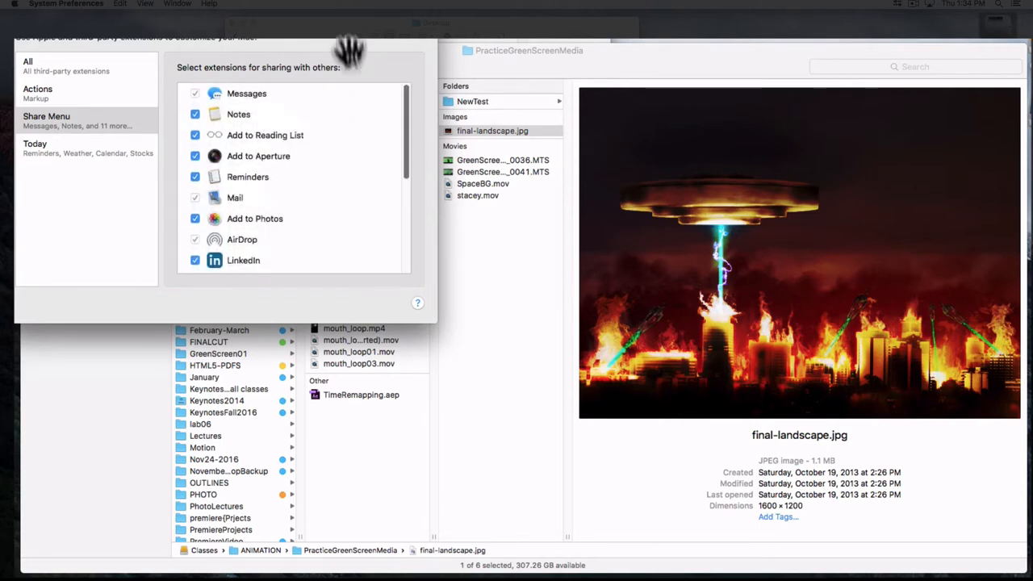